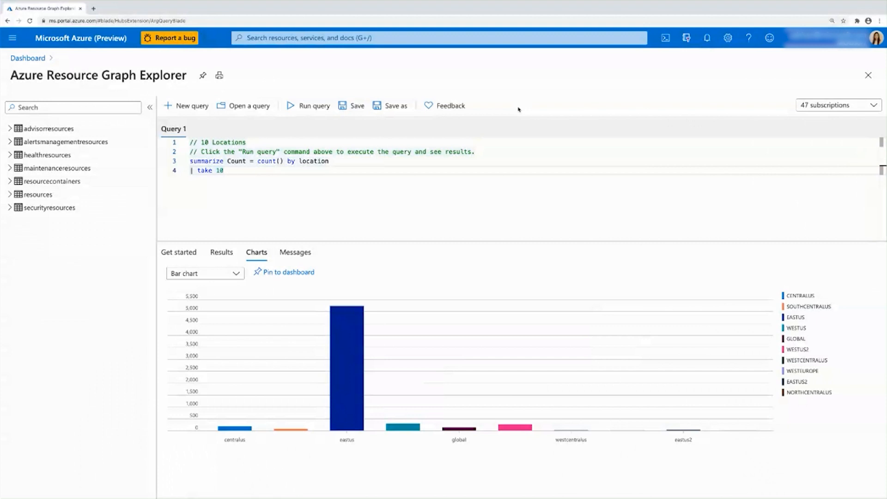
mouse_move(346, 406)
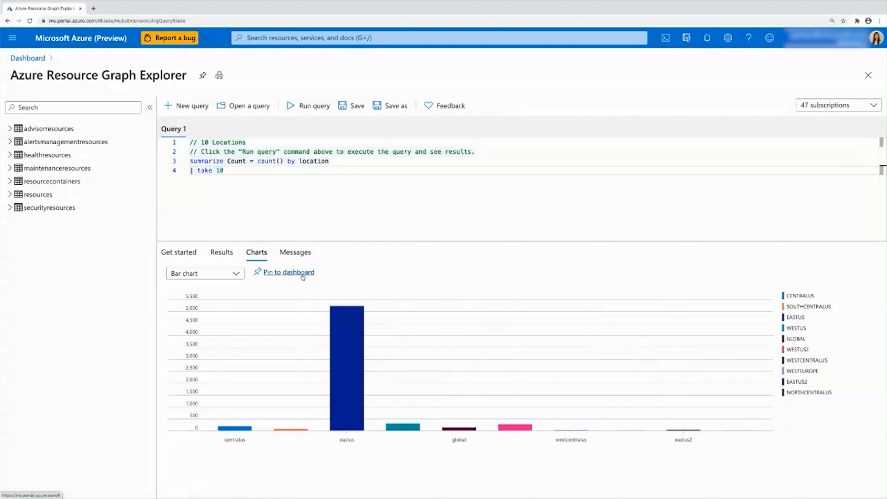
Bring up Pin to dashboard for the location bar chart with Type kept Private
click(289, 272)
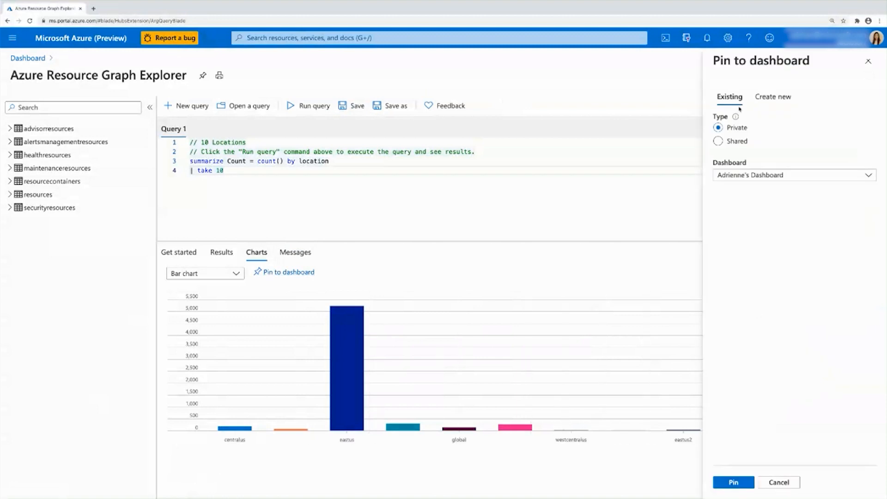
mouse_move(782, 121)
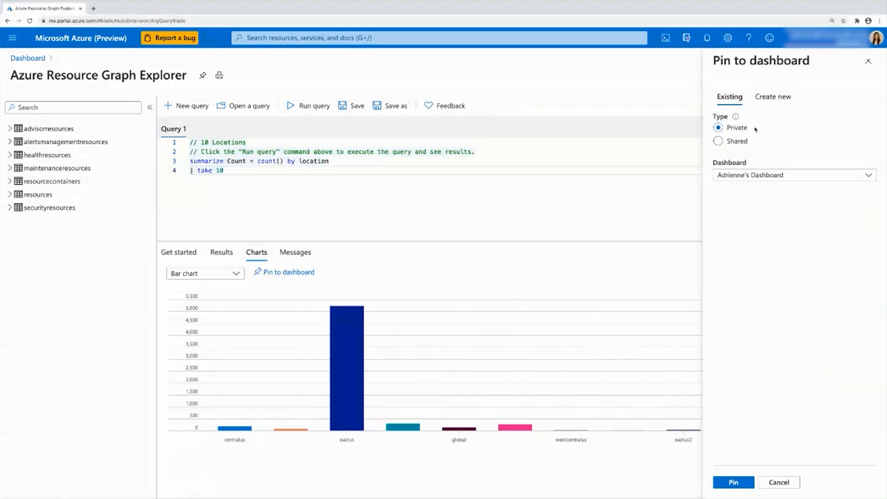
click(719, 140)
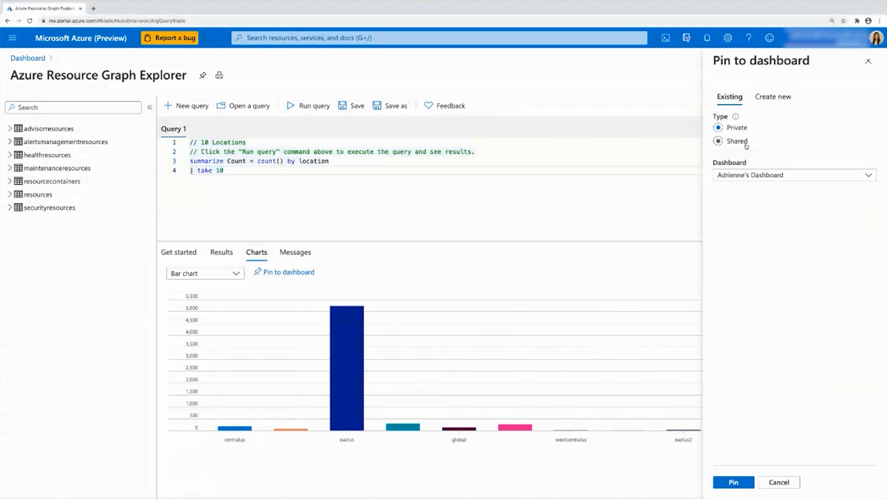
click(718, 127)
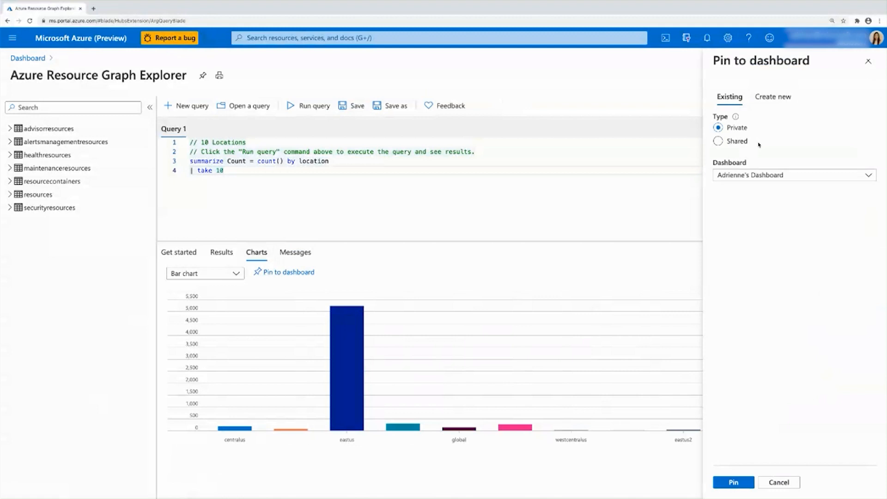
mouse_move(754, 114)
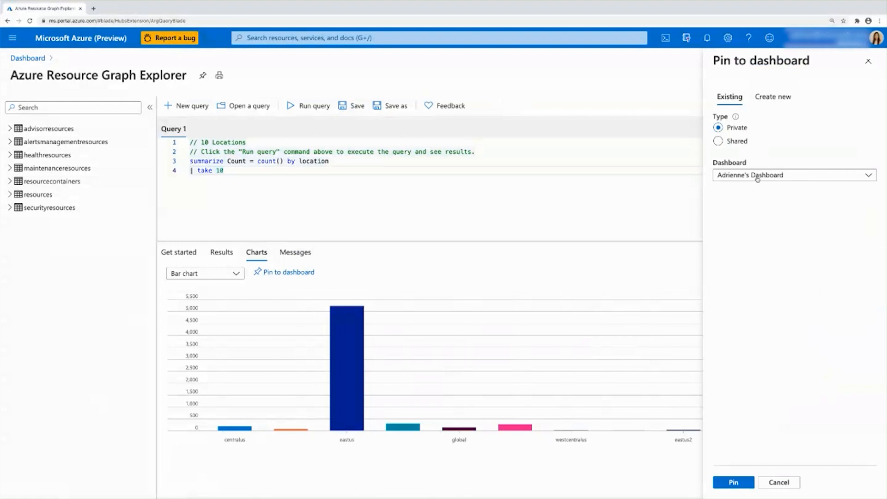
Search the existing dashboards for 'test' and pick Test as the pin destination
click(794, 175)
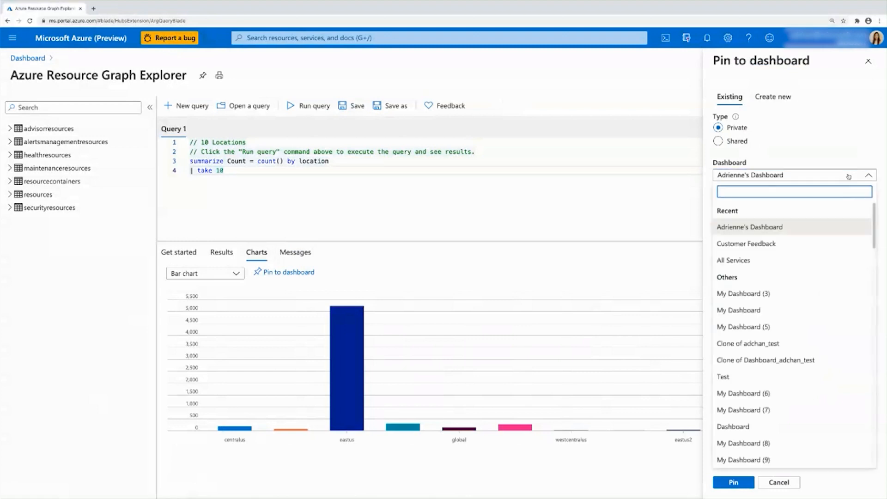
mouse_move(768, 231)
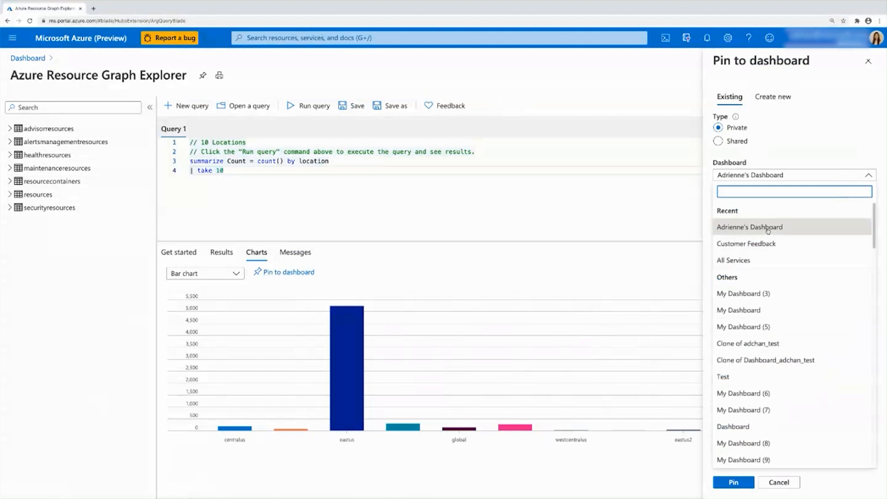
mouse_move(752, 255)
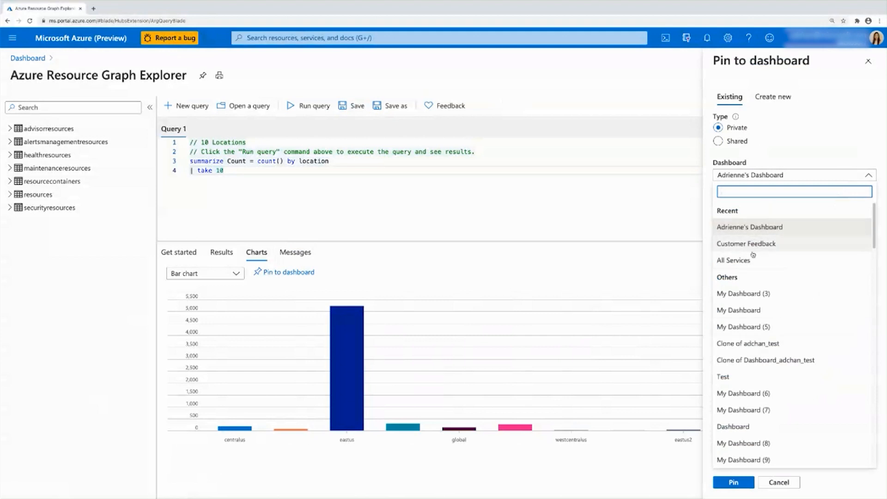
scroll(down, 3)
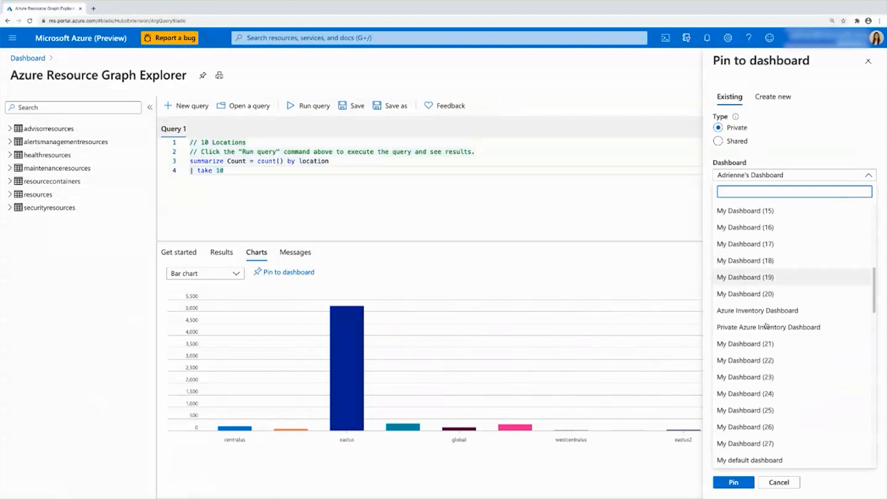
click(792, 192)
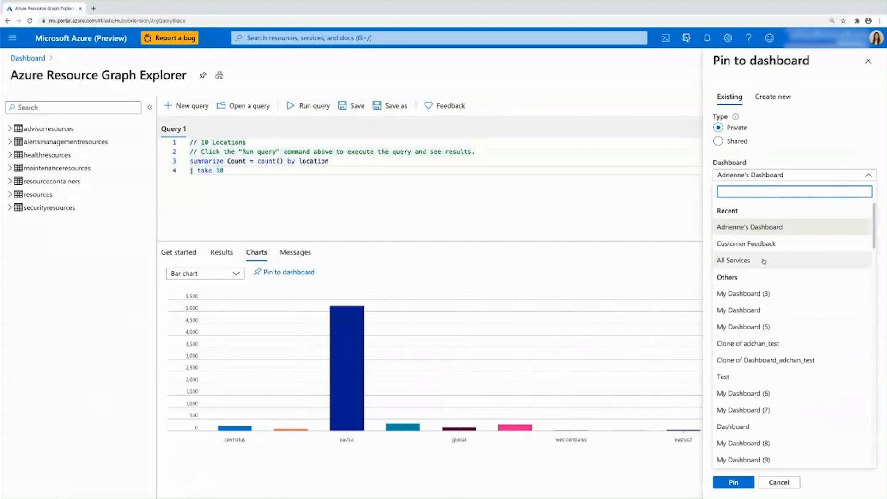
text(test)
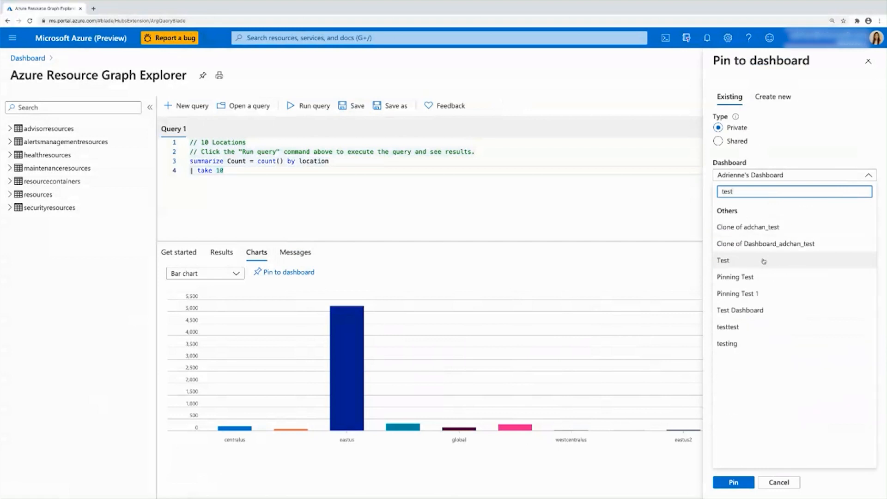
click(722, 261)
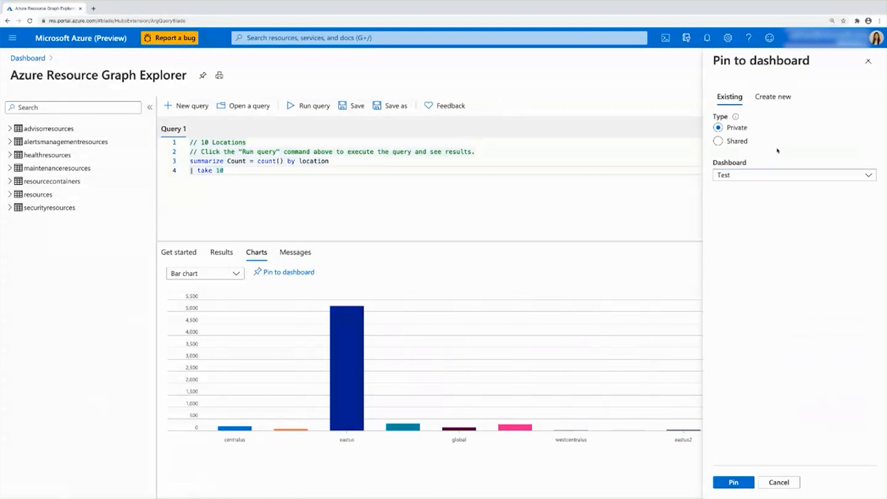
mouse_move(778, 208)
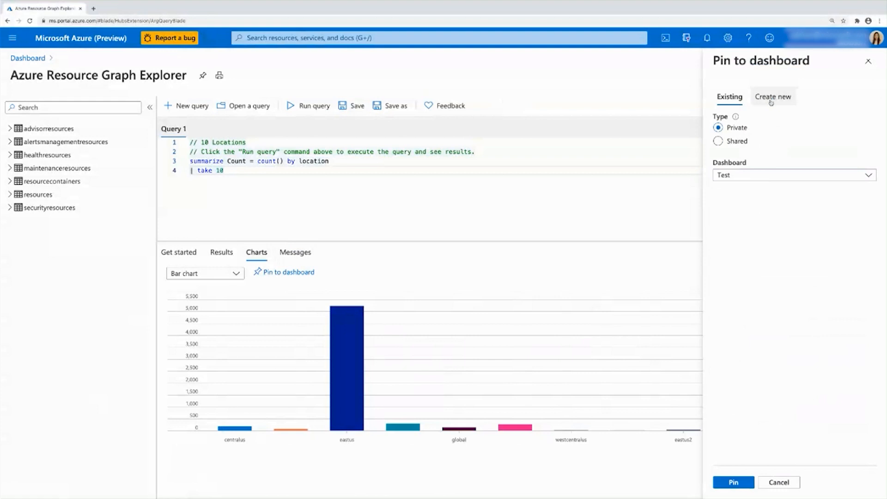
Create a new dashboard named 'Dashboard Demo' and pin the location chart to it
click(773, 97)
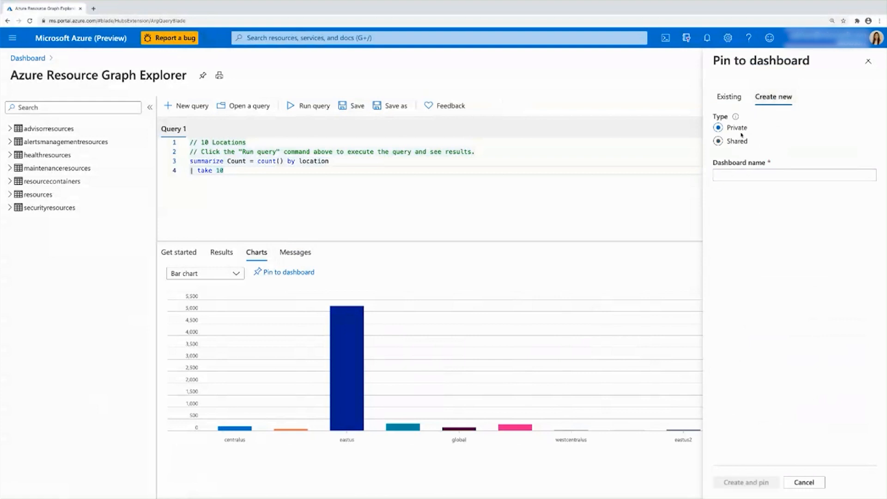
text(D)
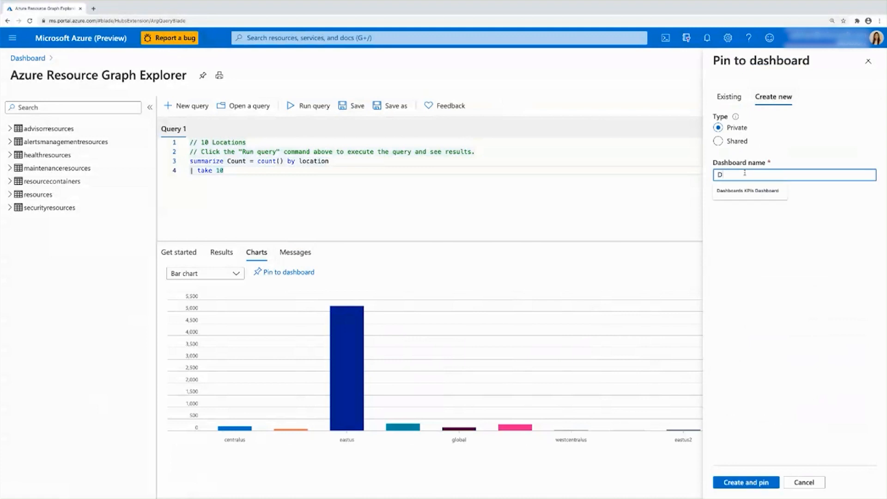
text(ashboard Demo)
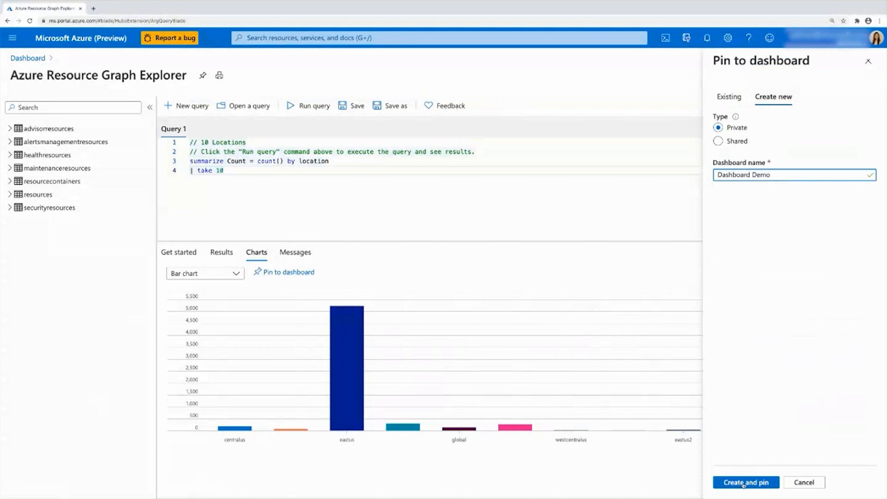
click(746, 482)
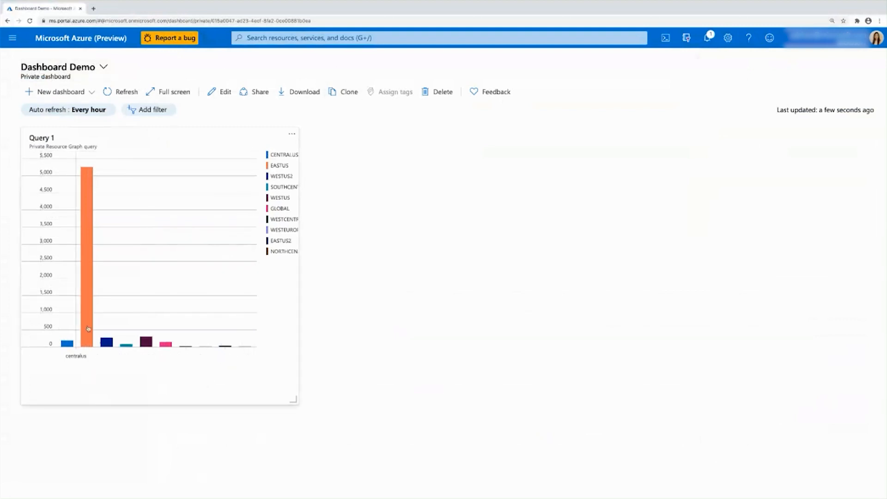
mouse_move(266, 359)
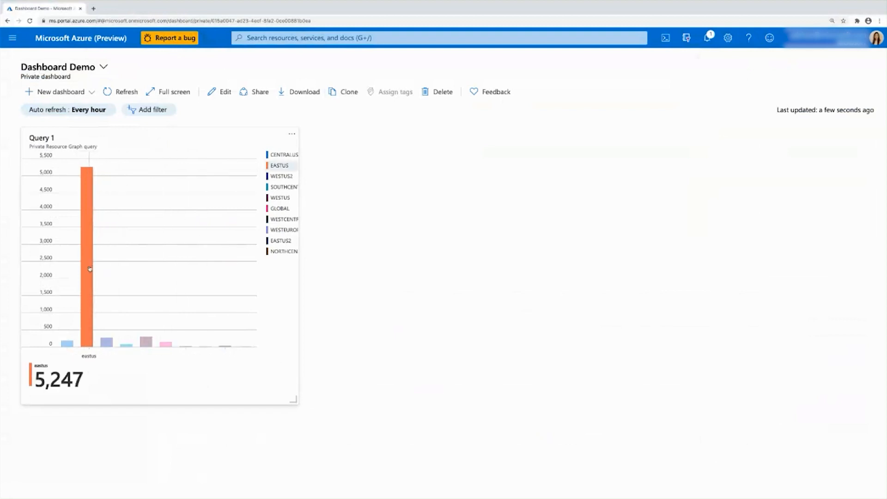
mouse_move(361, 380)
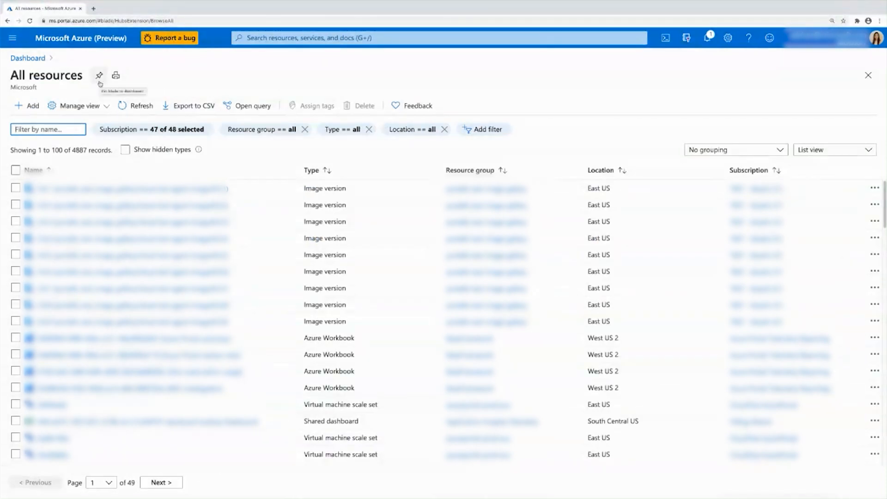
Pin the All resources list to Dashboard Demo and go to that dashboard via the notification
click(99, 74)
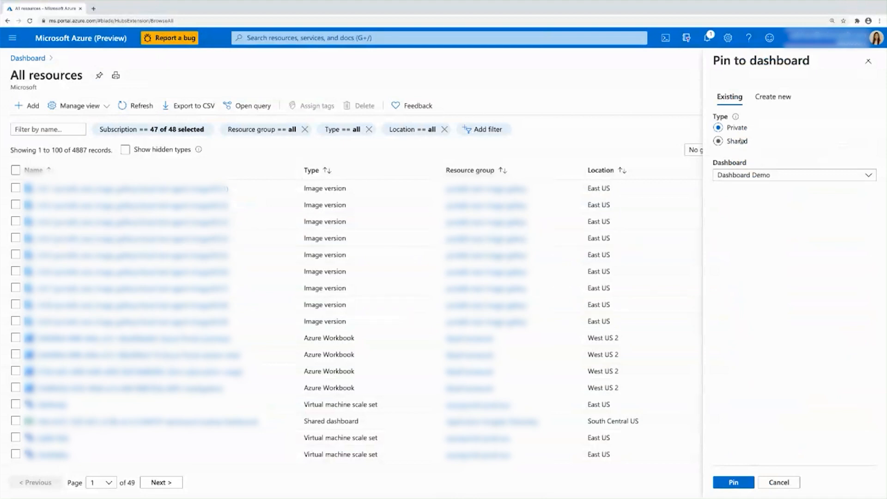
click(718, 127)
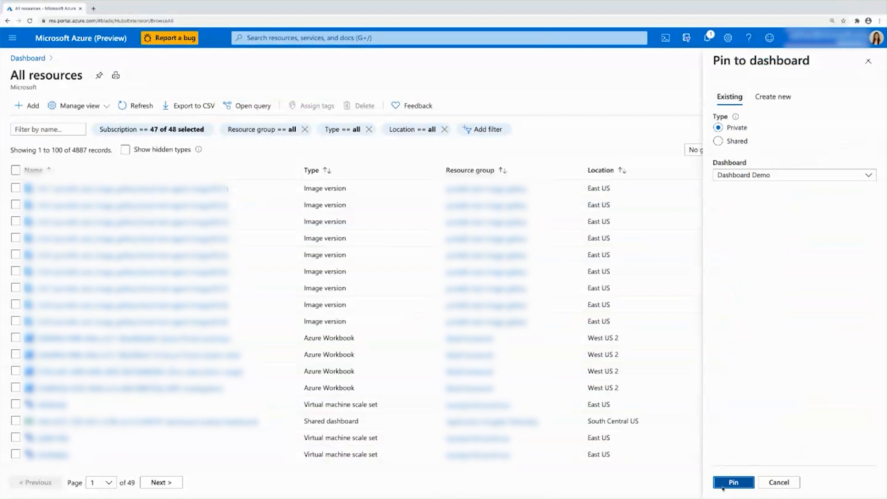
click(732, 483)
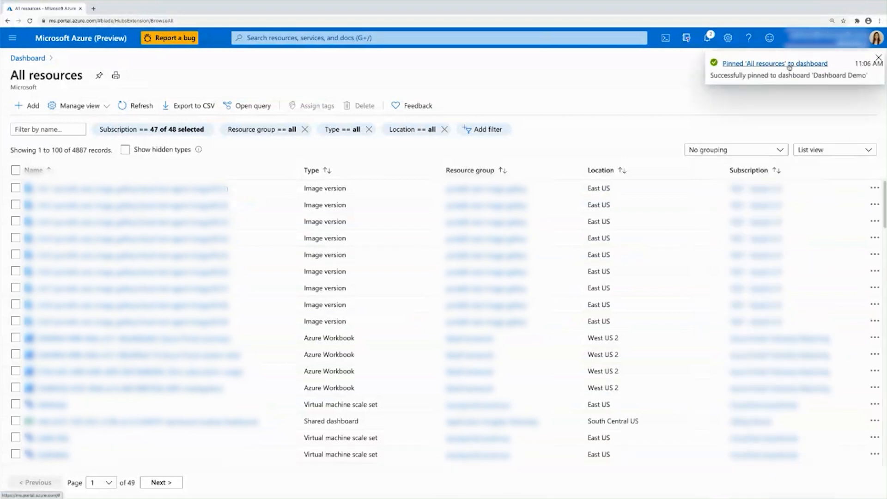
click(774, 64)
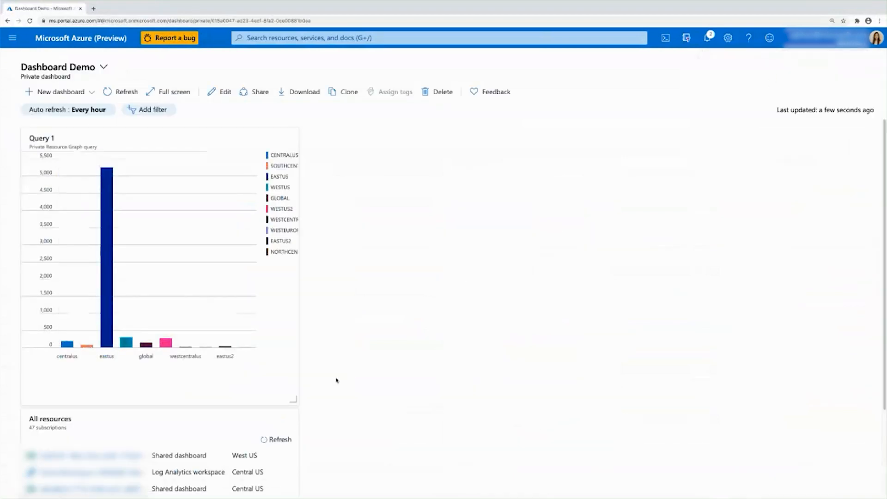
Bring up portal settings from the gear to choose Dashboard as the default view
scroll(down, 3)
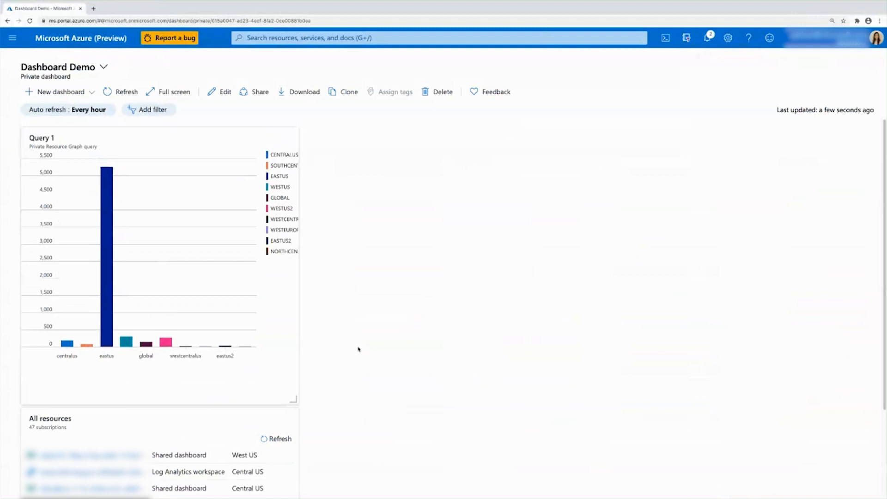
mouse_move(428, 341)
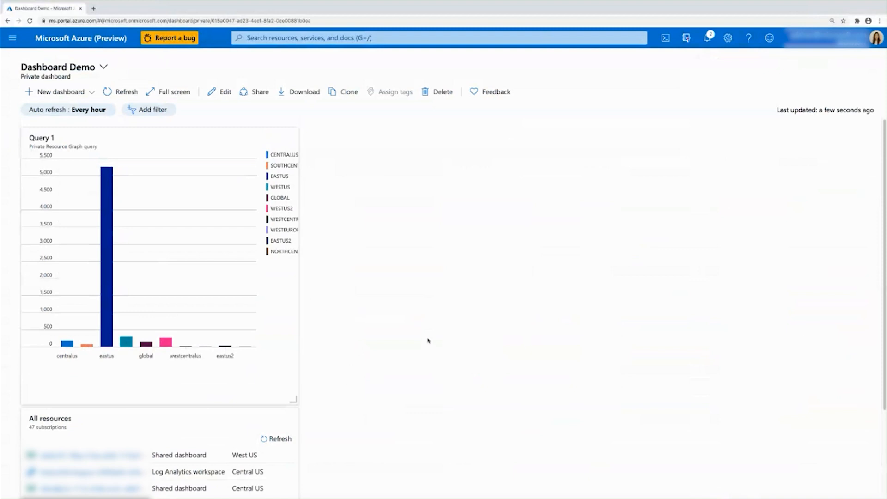
mouse_move(325, 186)
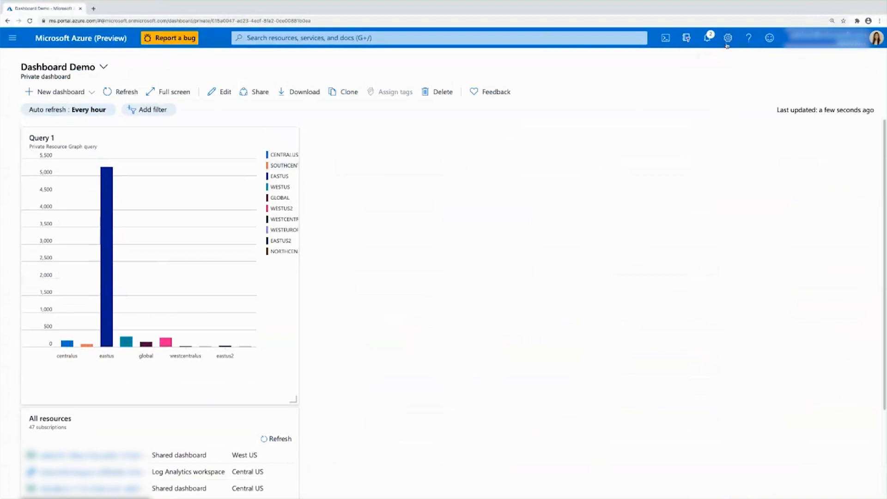
click(727, 38)
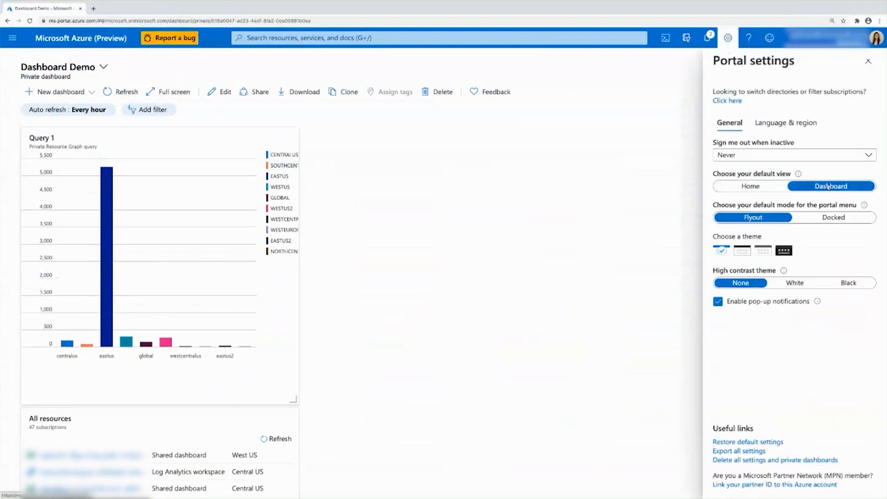